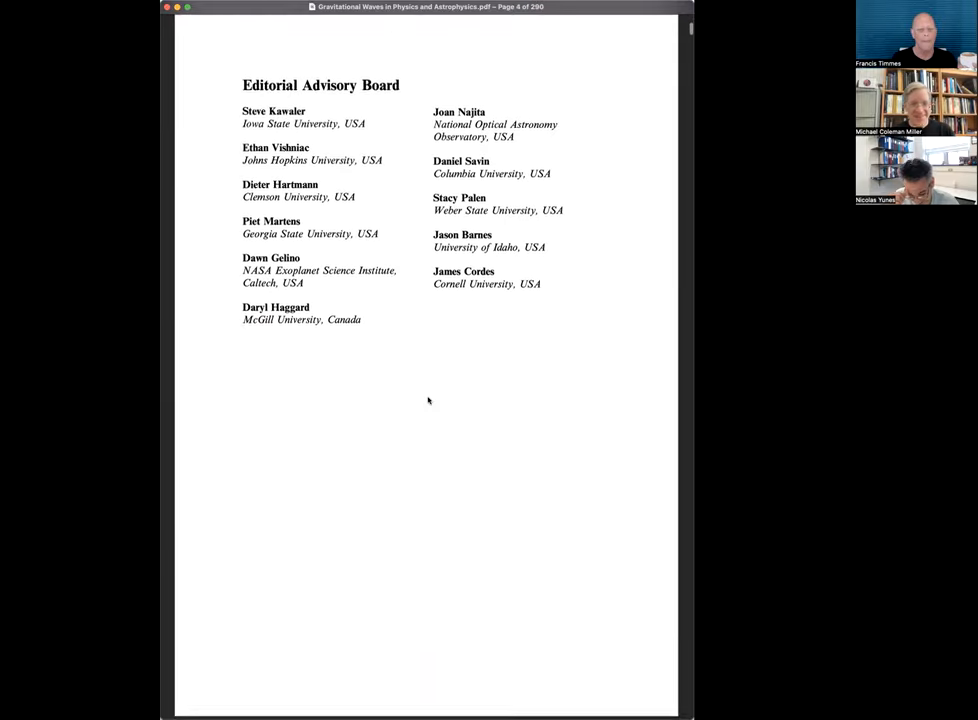
scroll("down", 3)
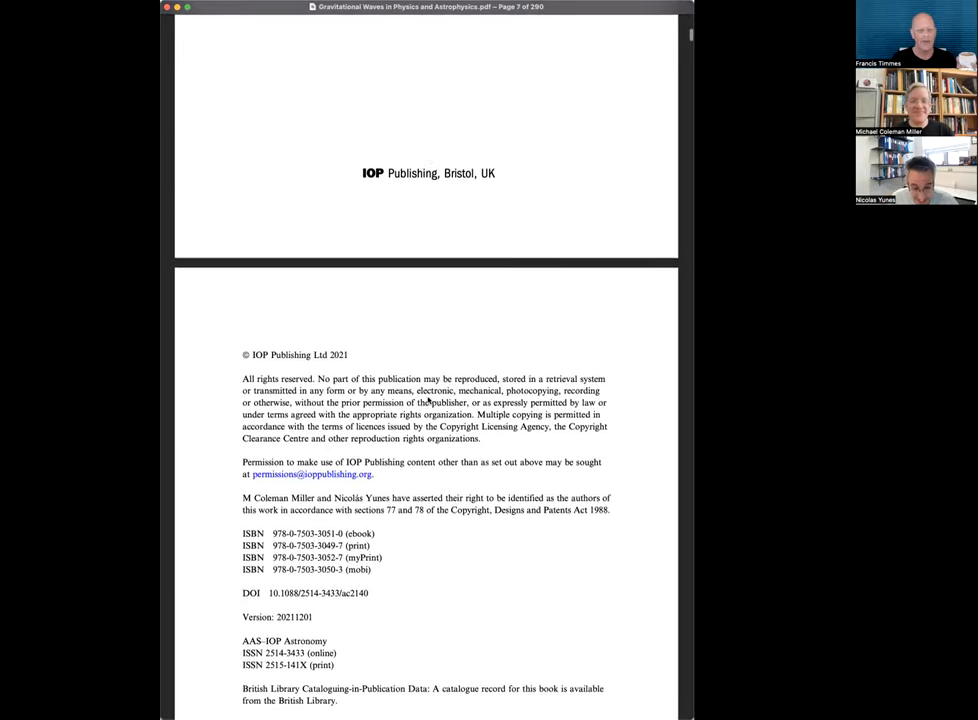
scroll("down", 3)
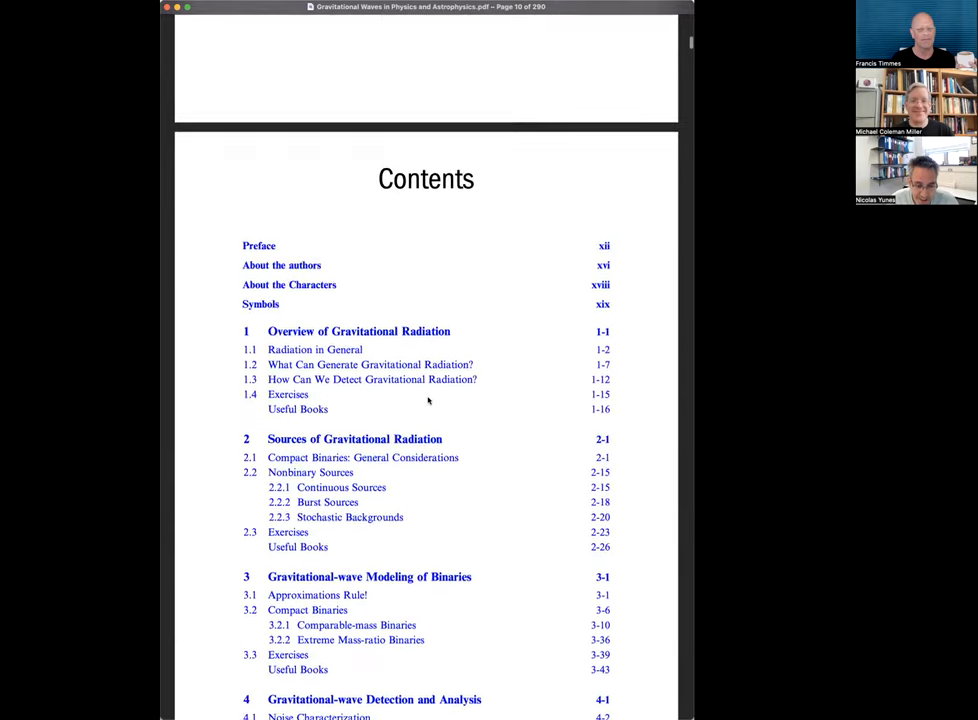
scroll("down", 3)
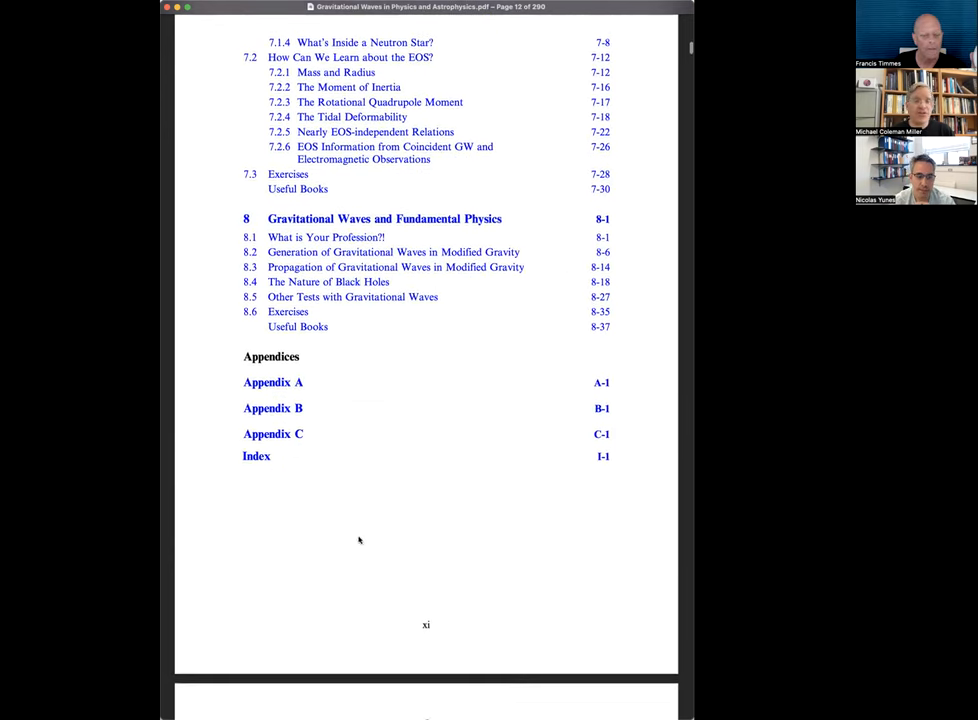
mouse_move(352, 424)
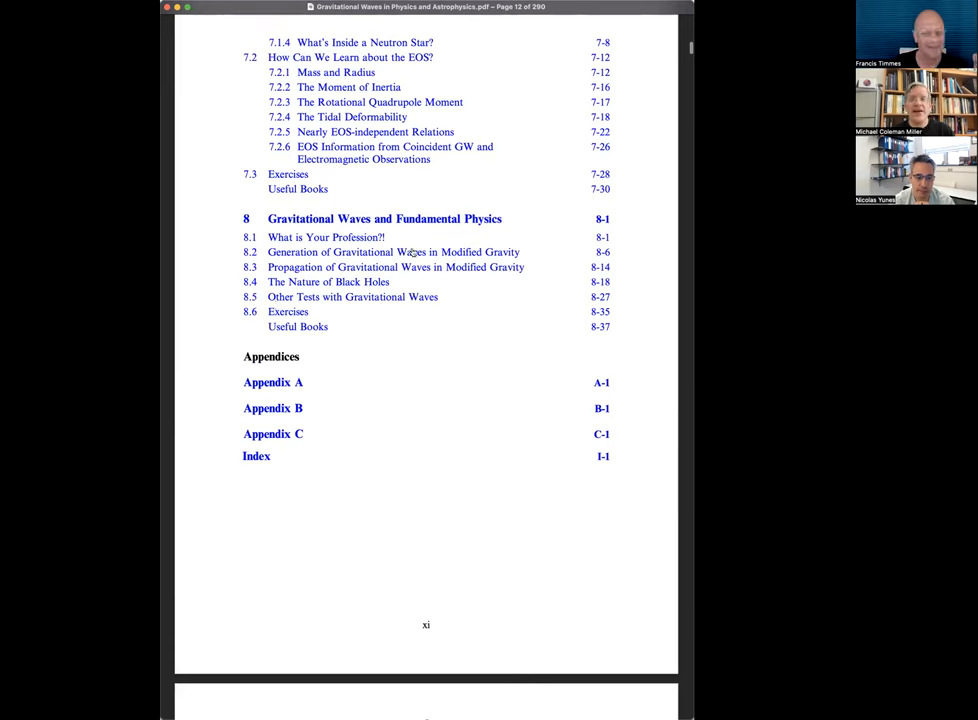
mouse_move(420, 382)
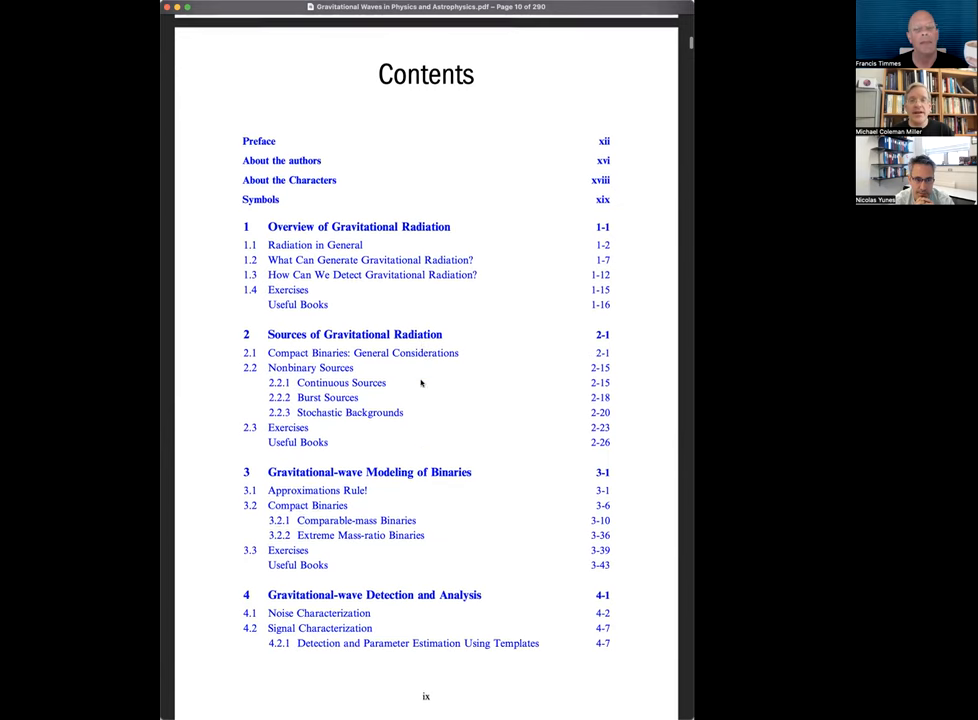
scroll("down", 3)
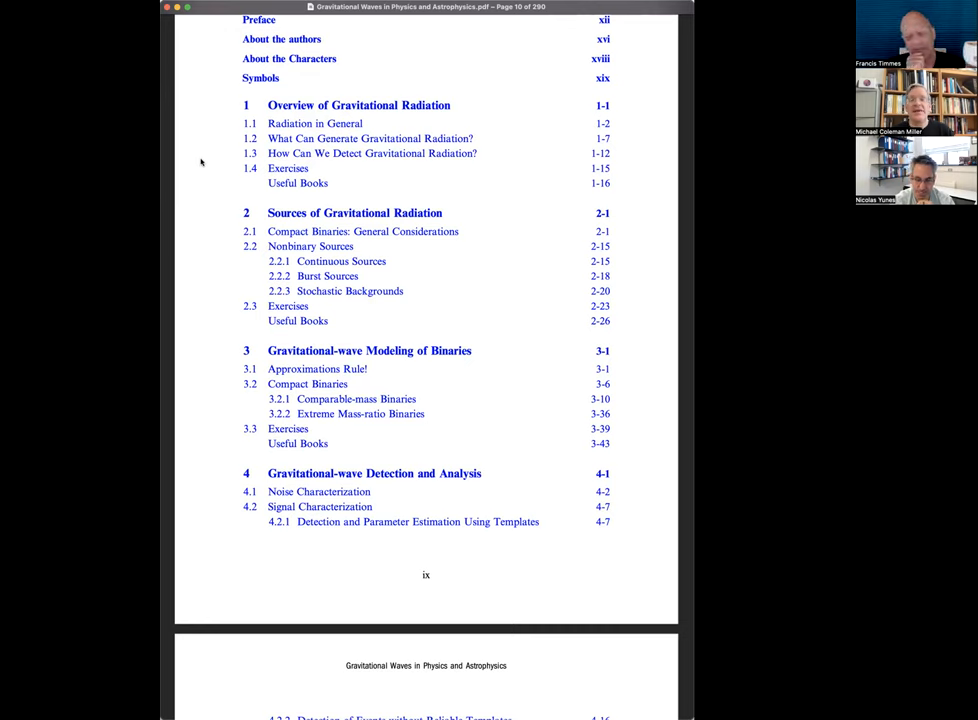
mouse_move(382, 180)
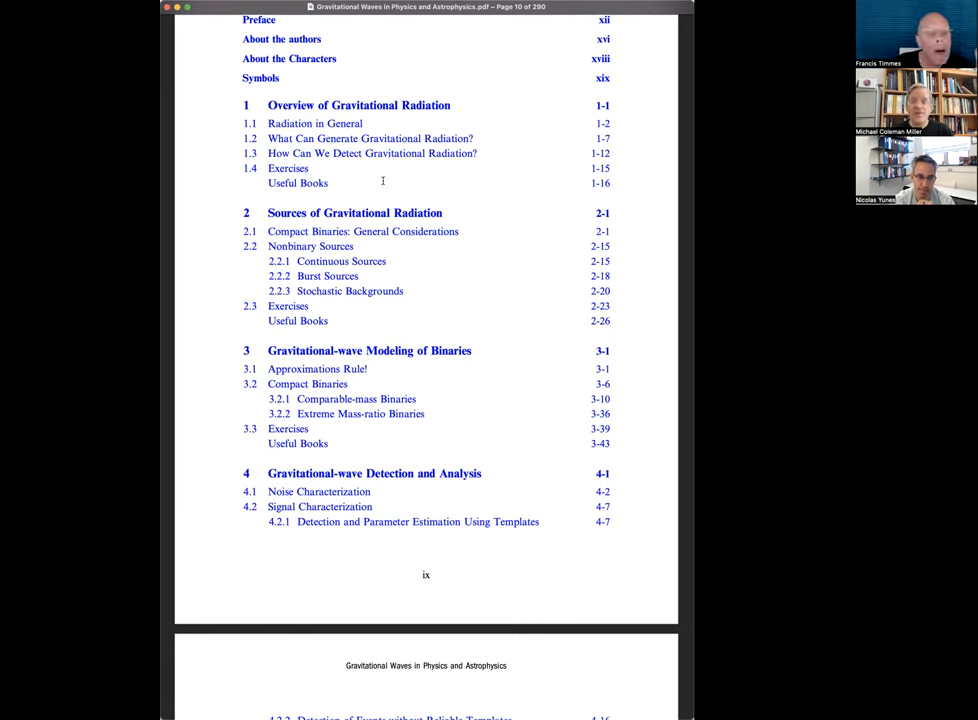
mouse_move(290, 184)
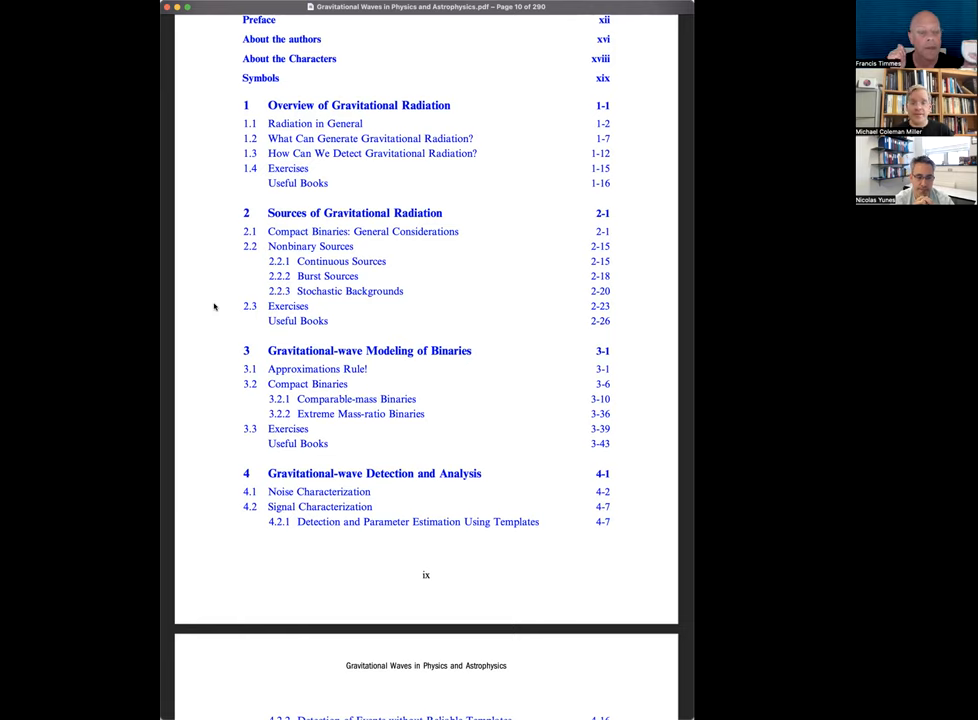
mouse_move(236, 246)
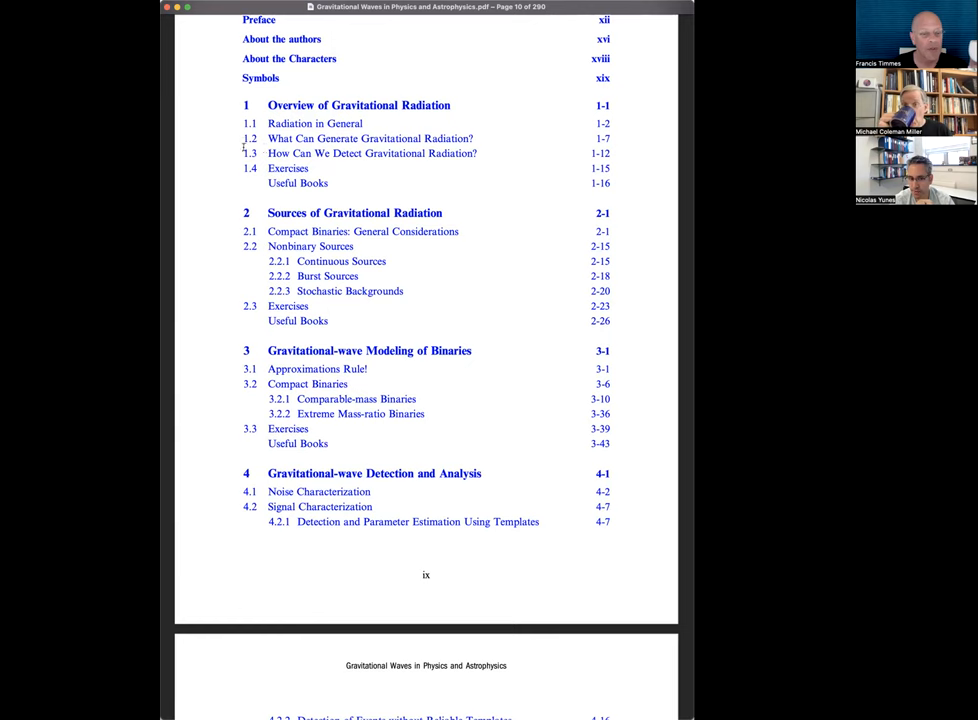
mouse_move(202, 224)
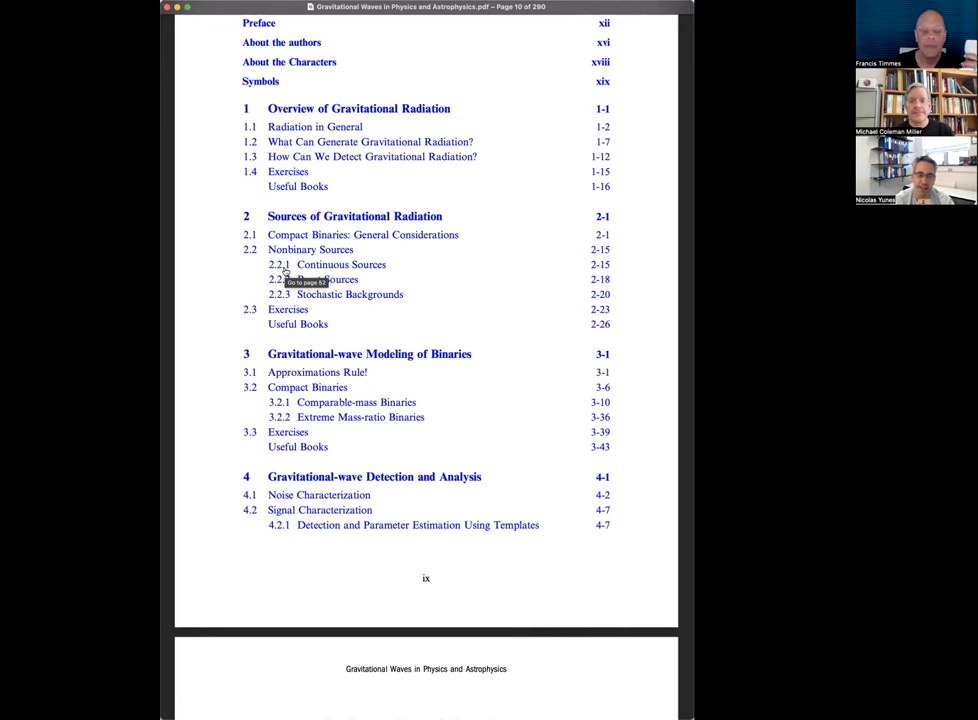
scroll("down", 3)
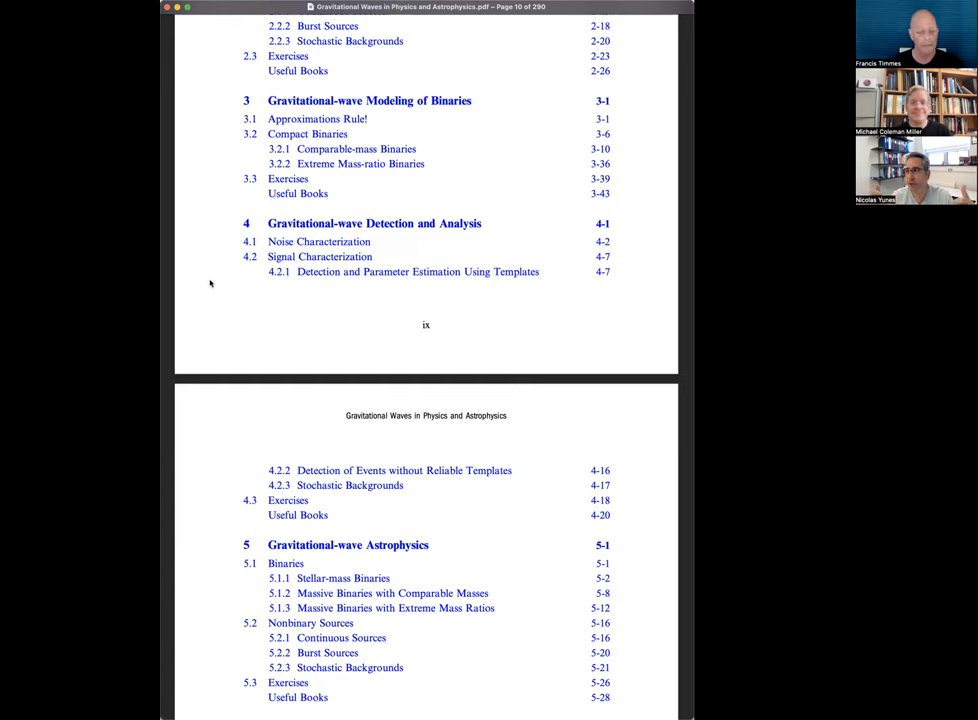
mouse_move(204, 242)
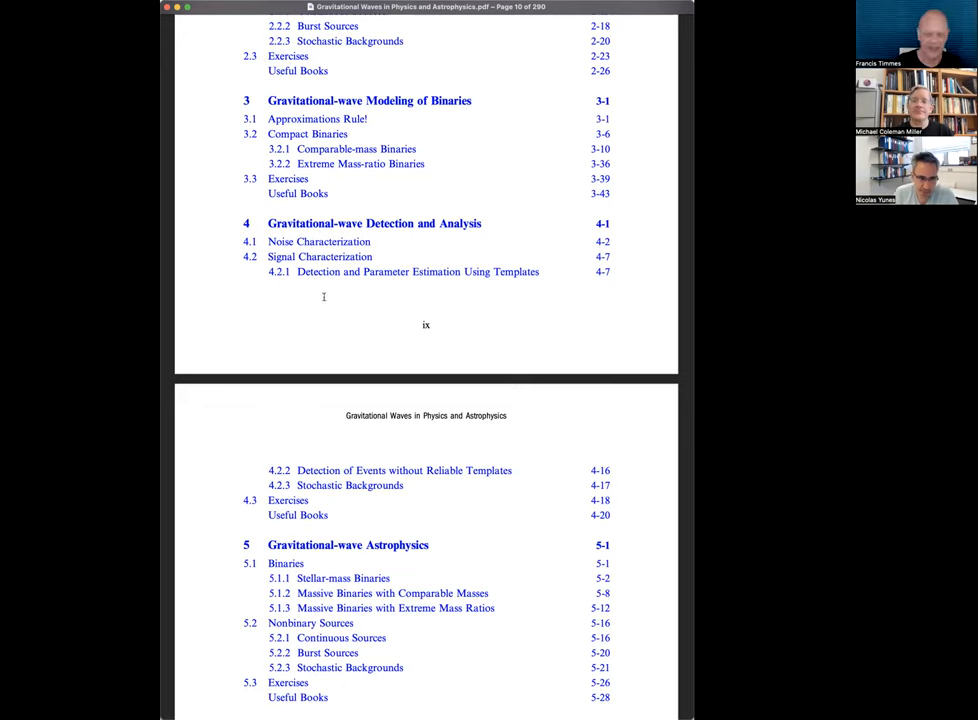
mouse_move(324, 296)
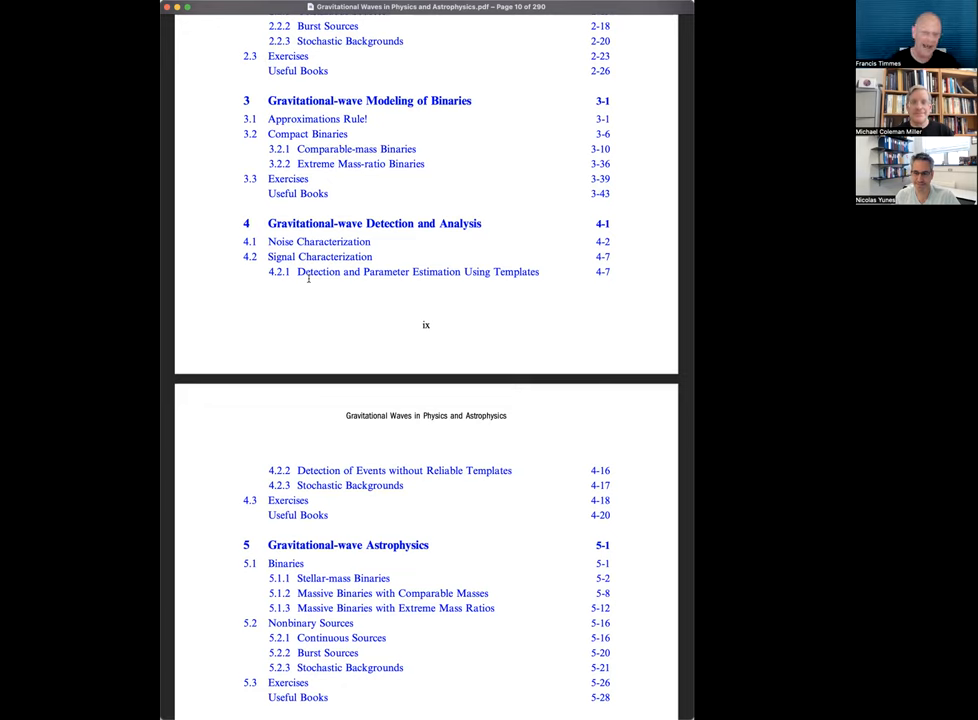
mouse_move(302, 340)
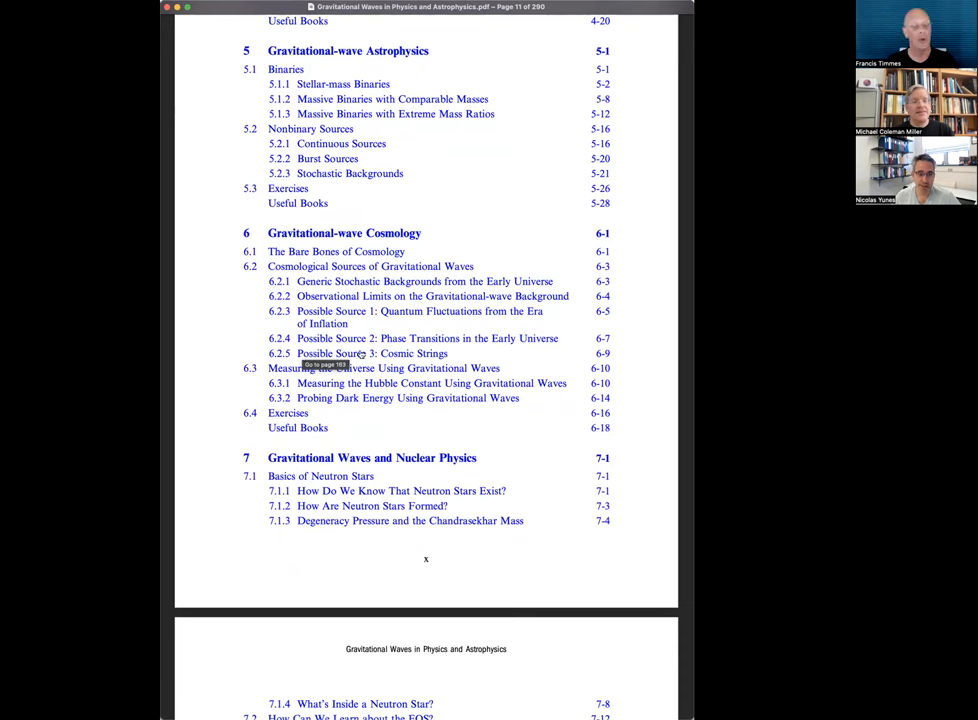
scroll("down", 3)
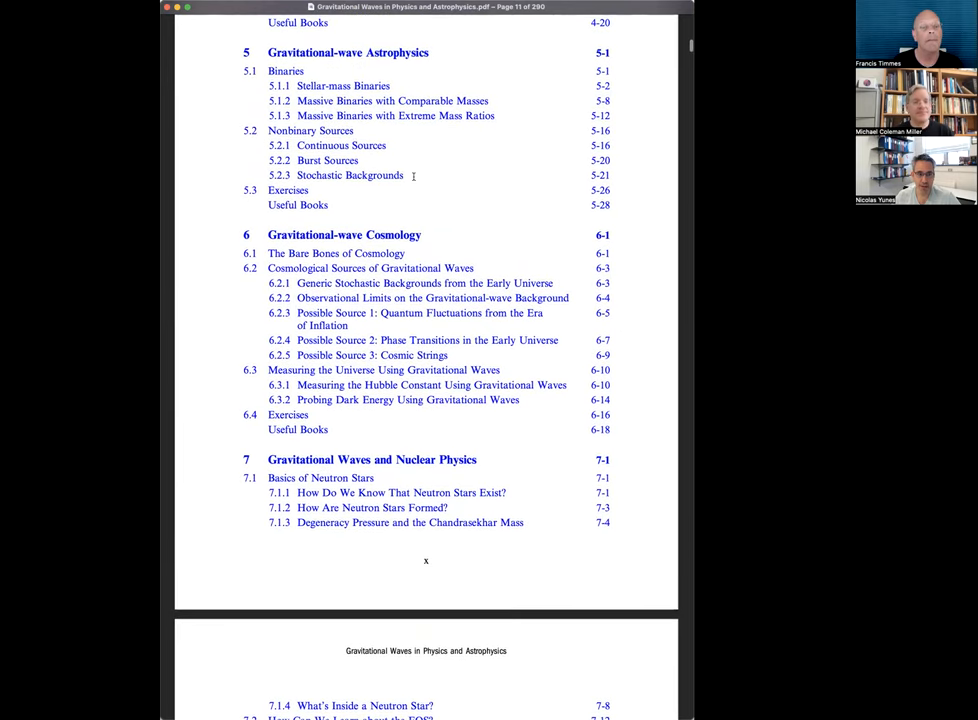
mouse_move(200, 288)
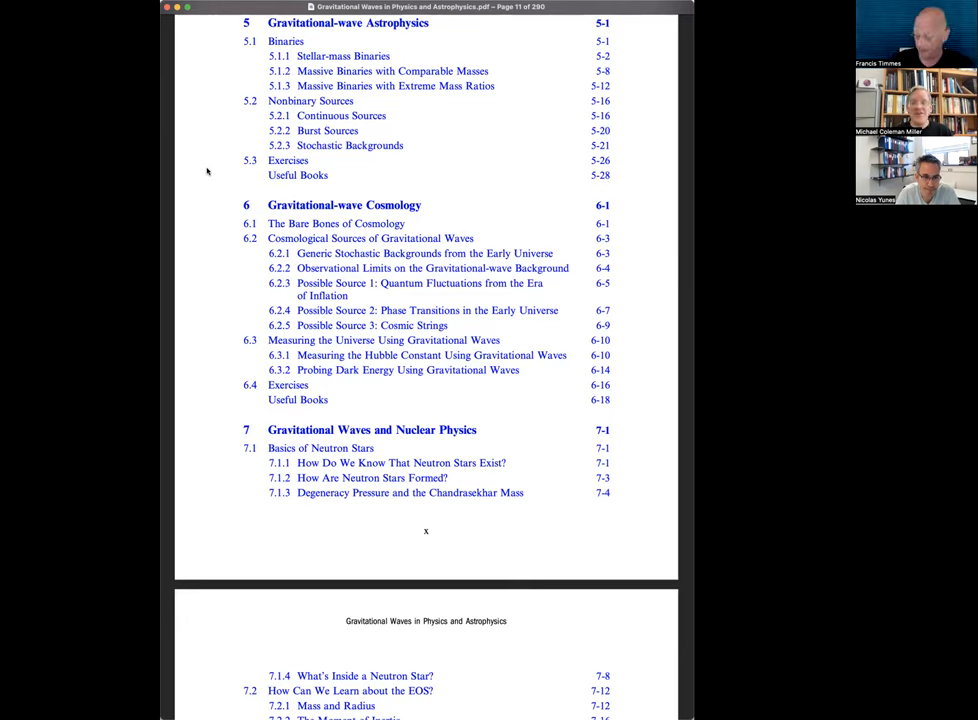
mouse_move(208, 380)
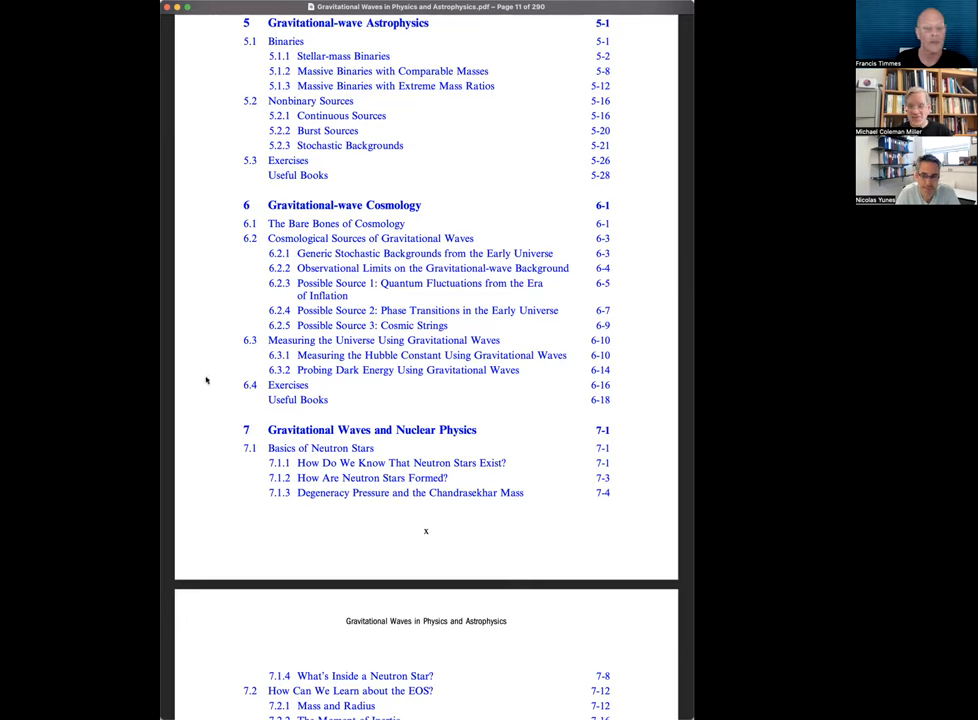
mouse_move(236, 324)
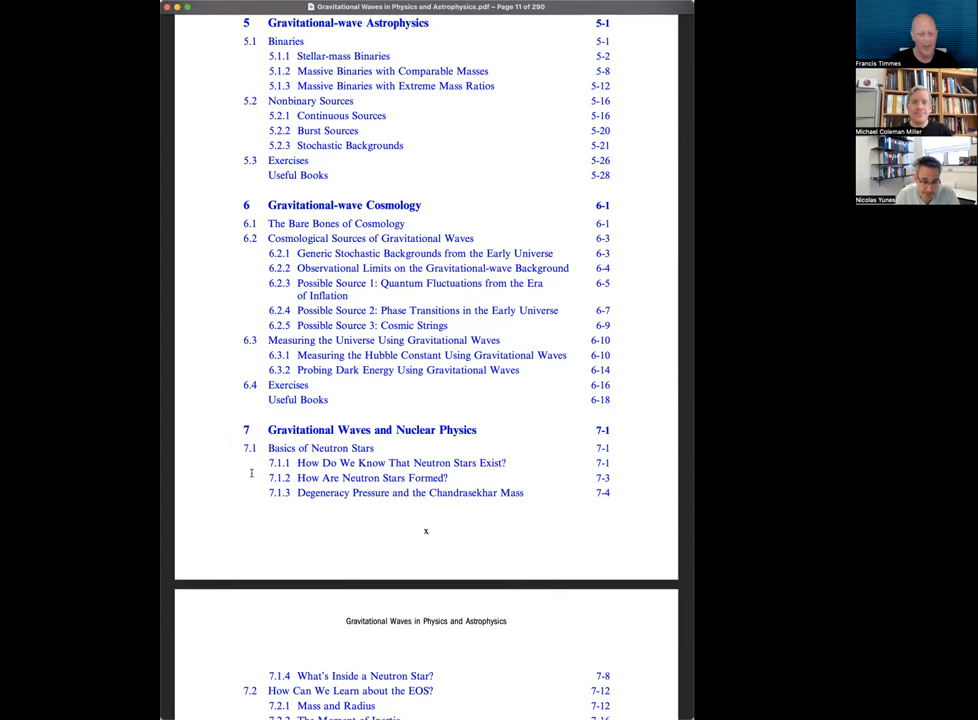
scroll("down", 3)
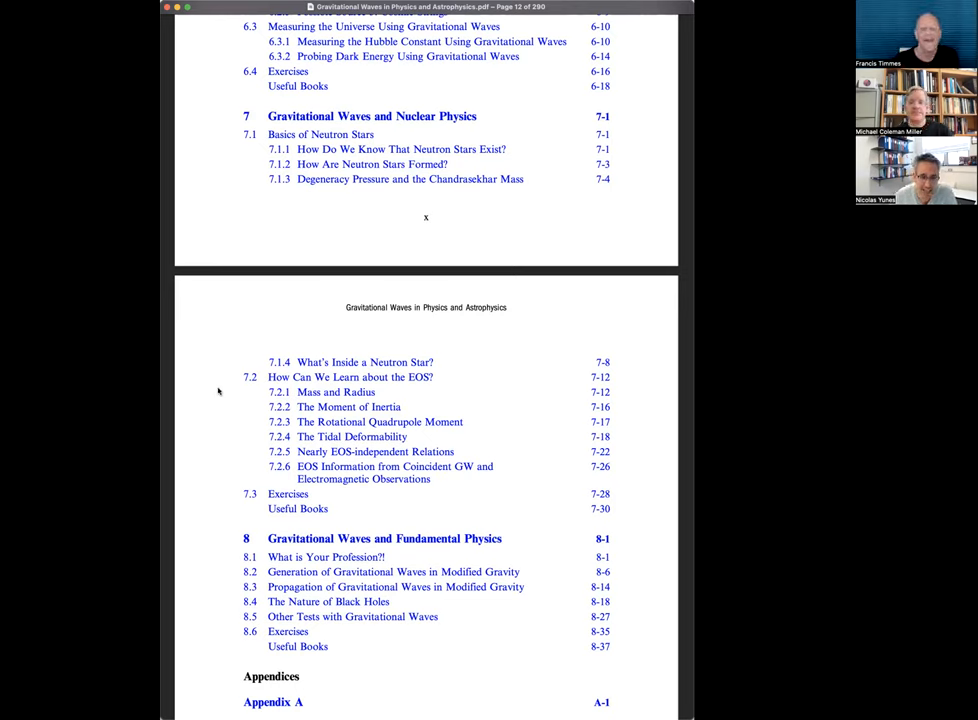
mouse_move(272, 220)
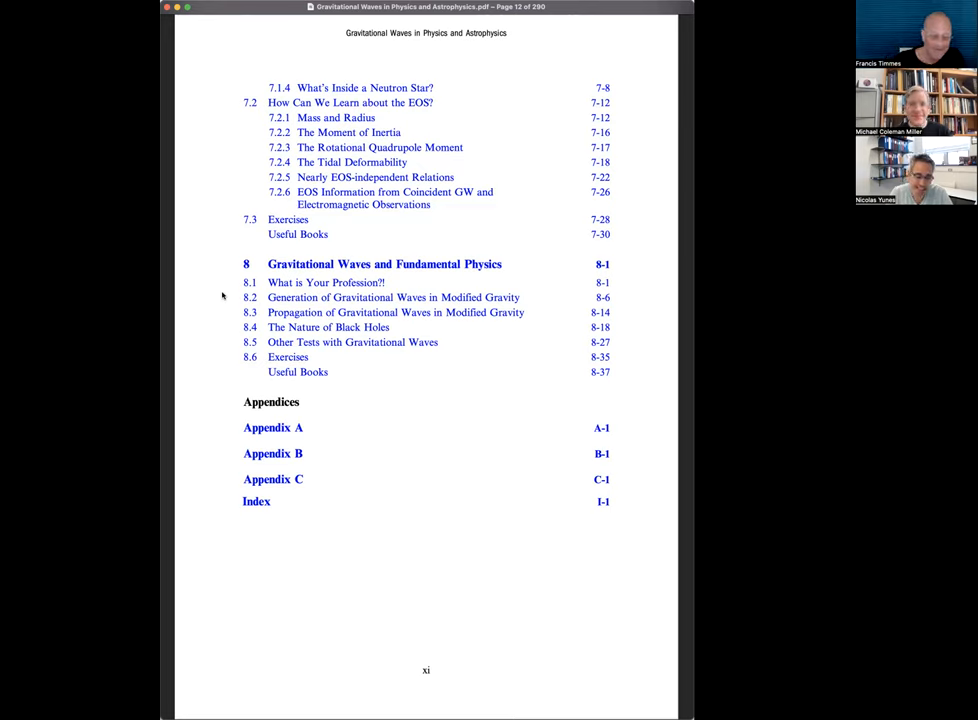
mouse_move(320, 330)
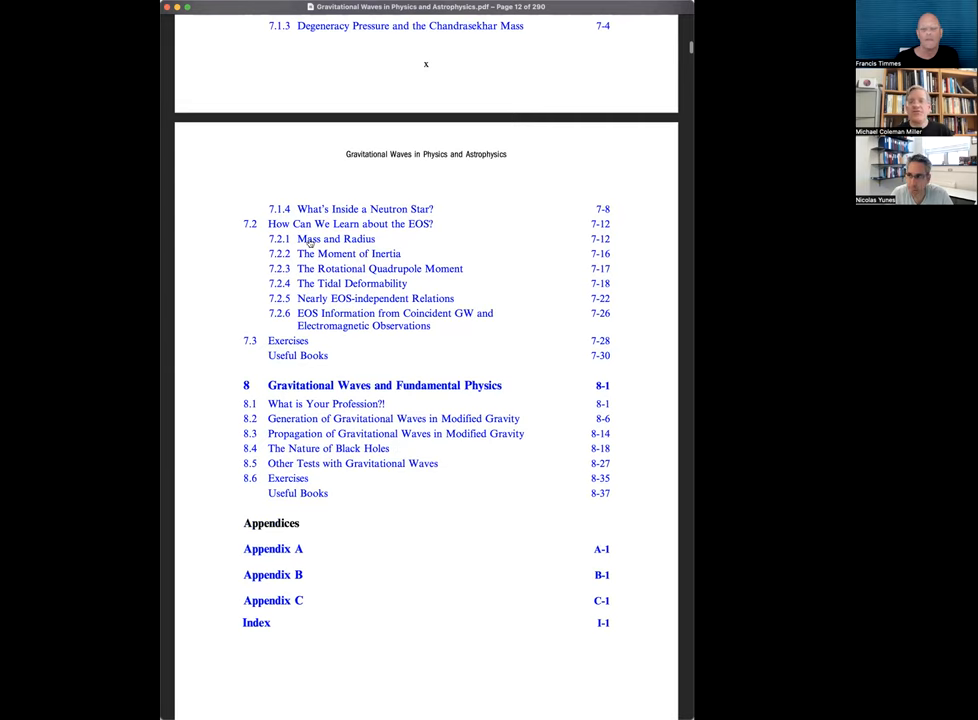
scroll("down", 3)
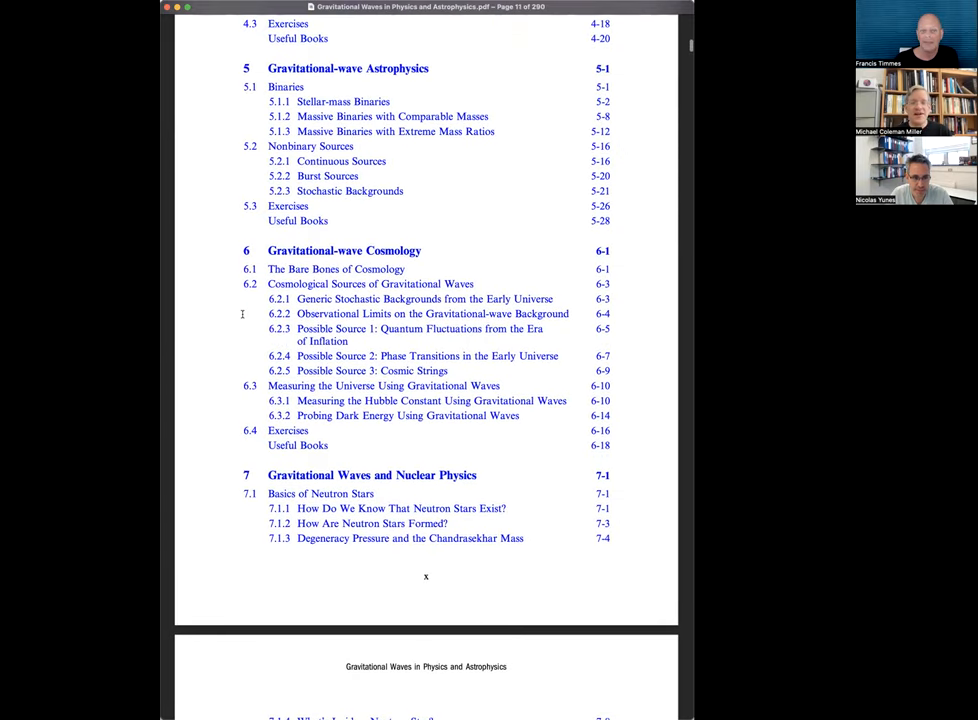
scroll("down", 3)
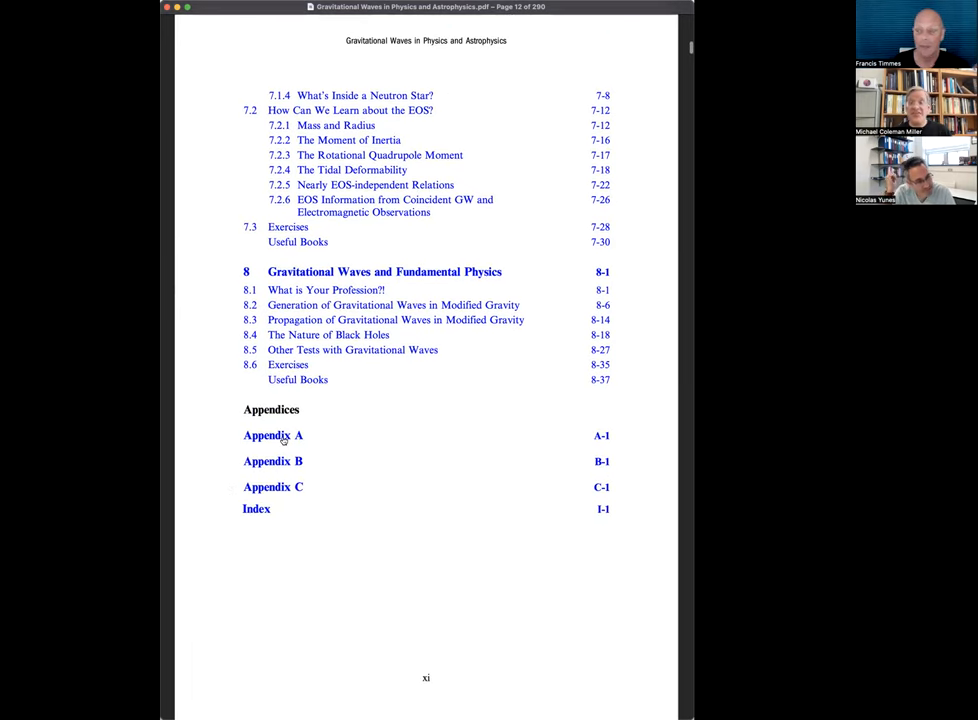
mouse_move(272, 436)
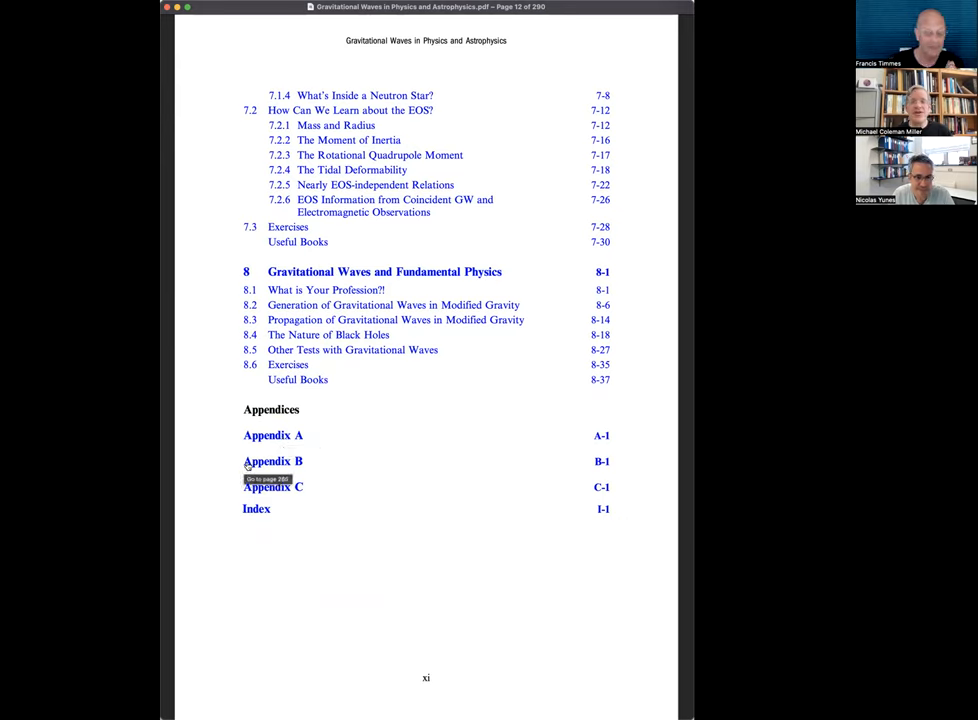
mouse_move(212, 460)
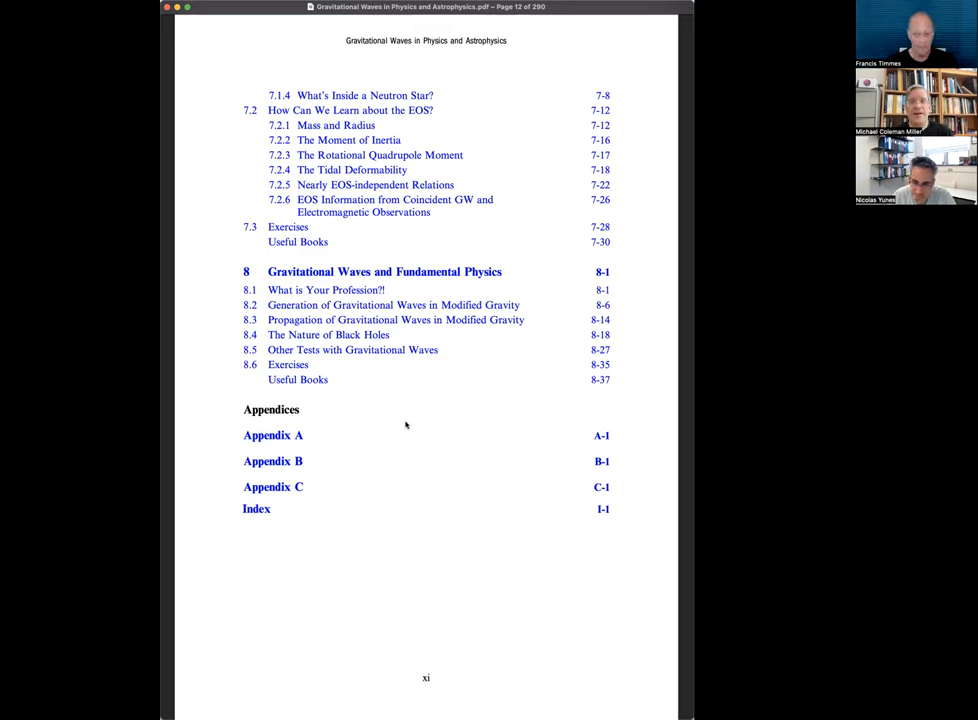
mouse_move(410, 418)
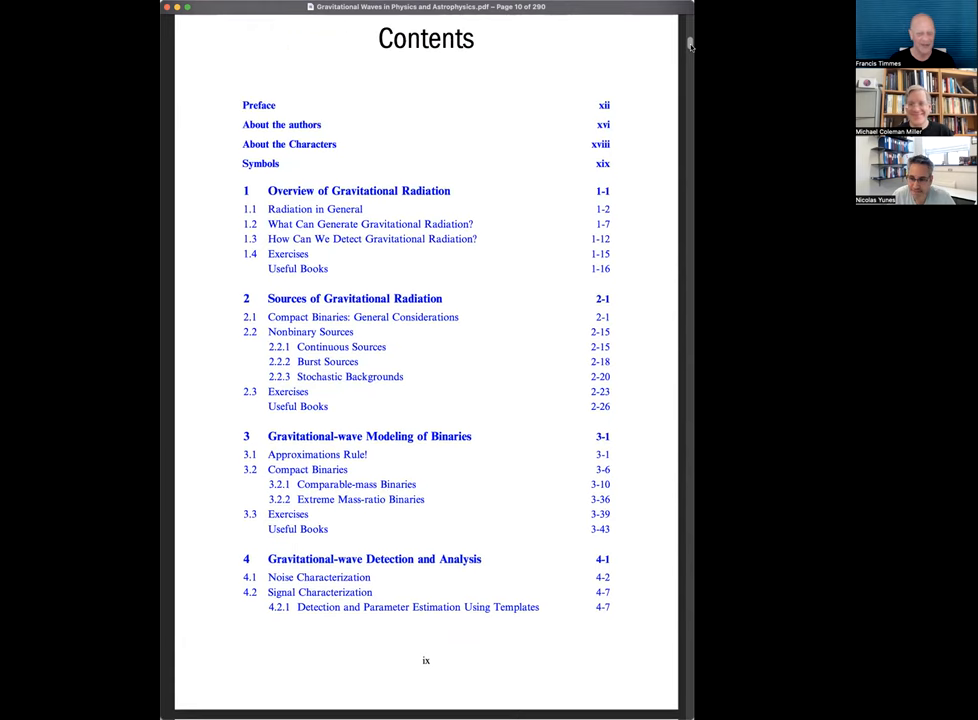
scroll("down", 3)
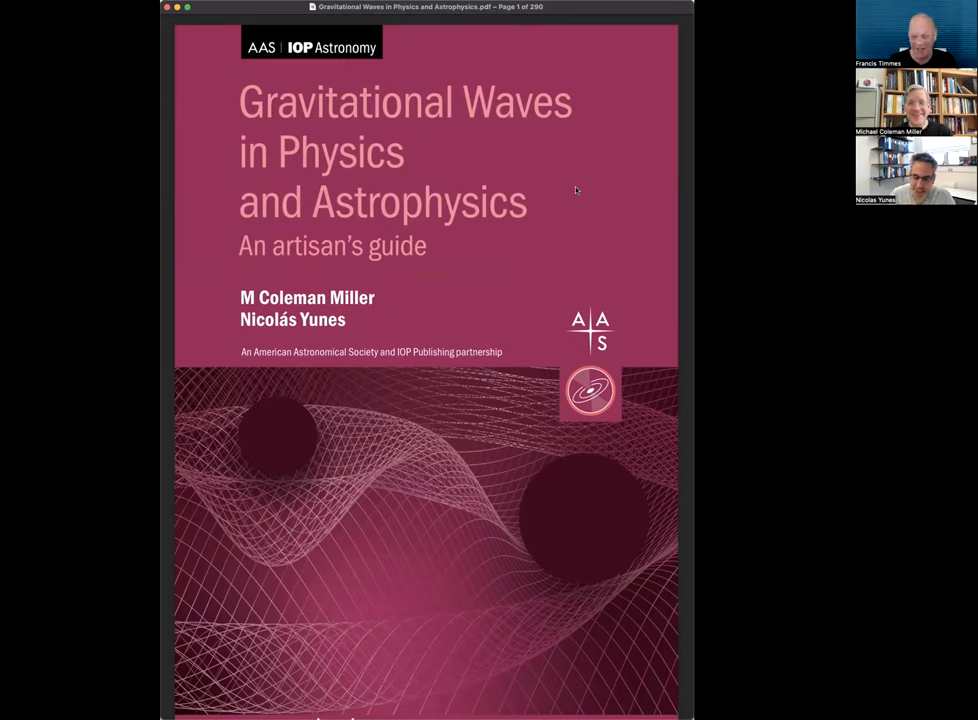
mouse_move(624, 98)
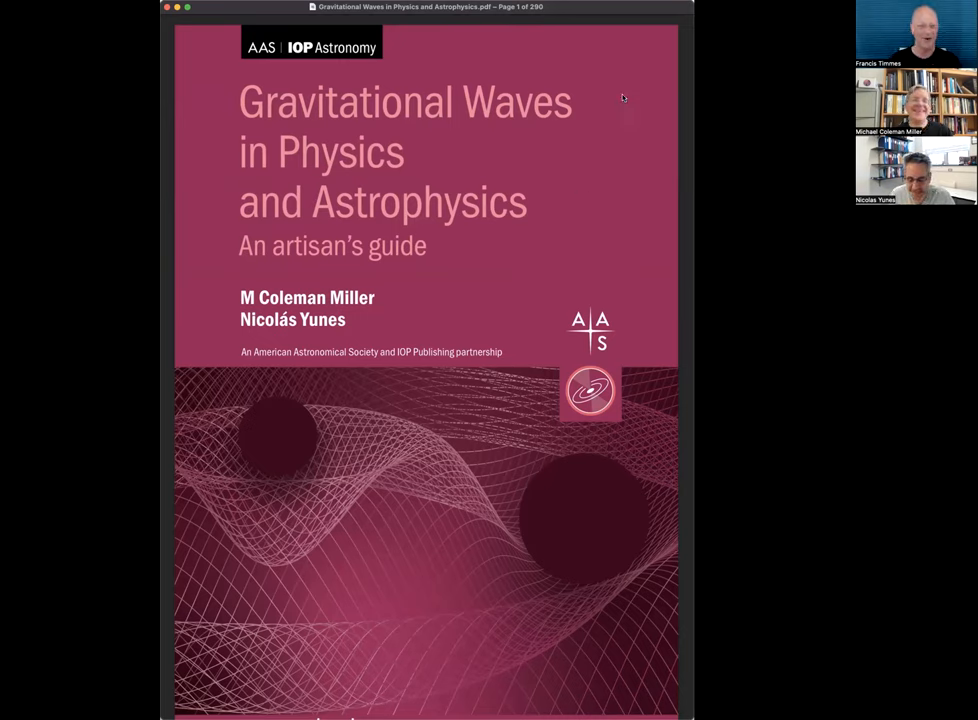
mouse_move(468, 212)
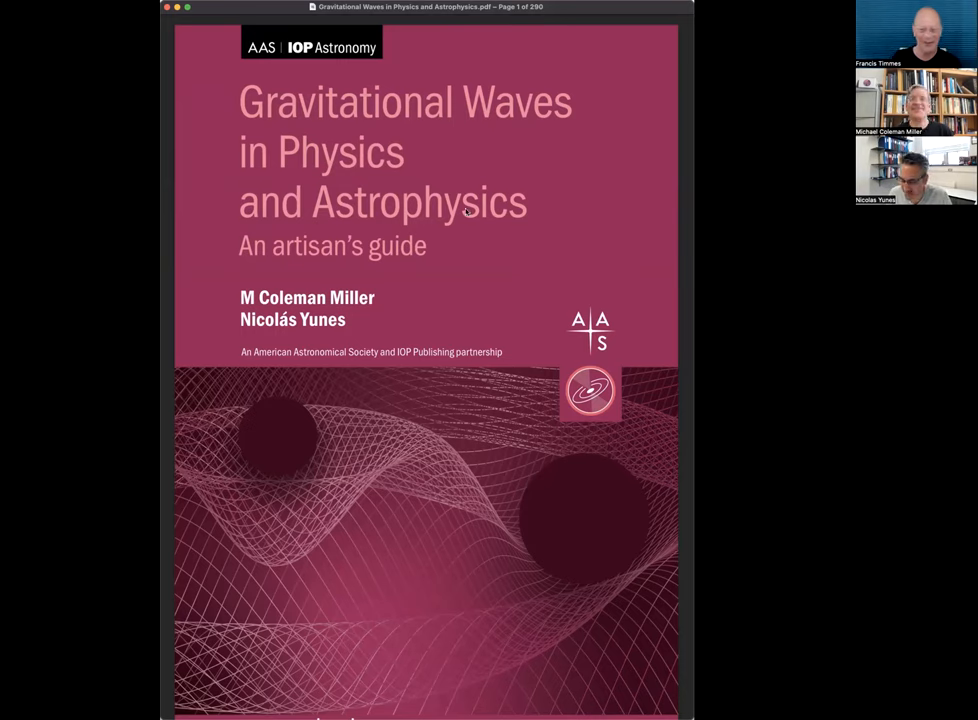
mouse_move(616, 40)
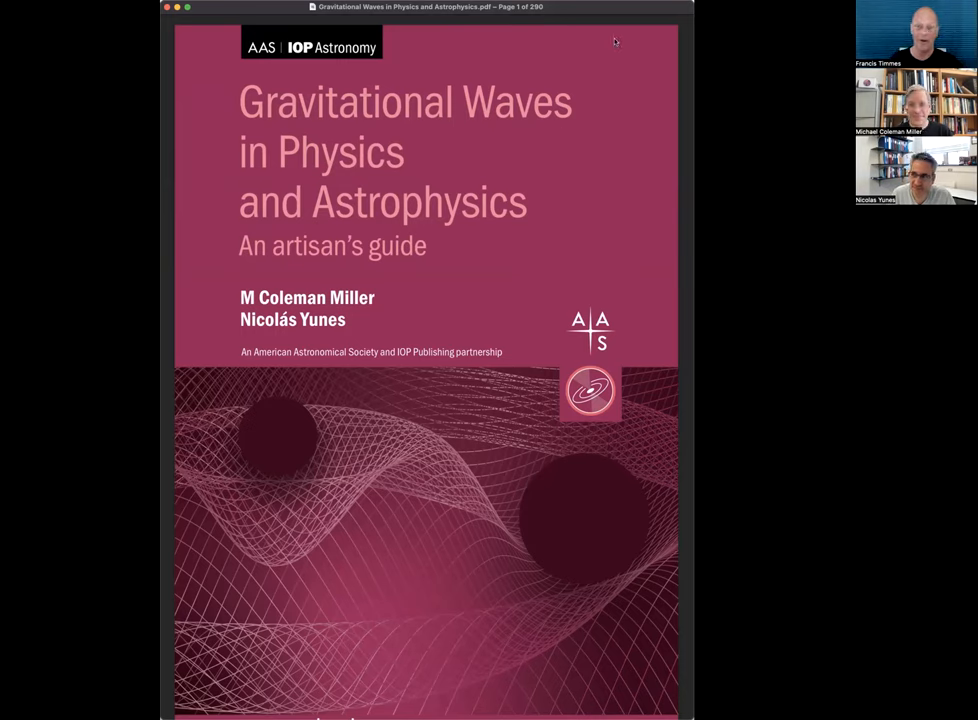